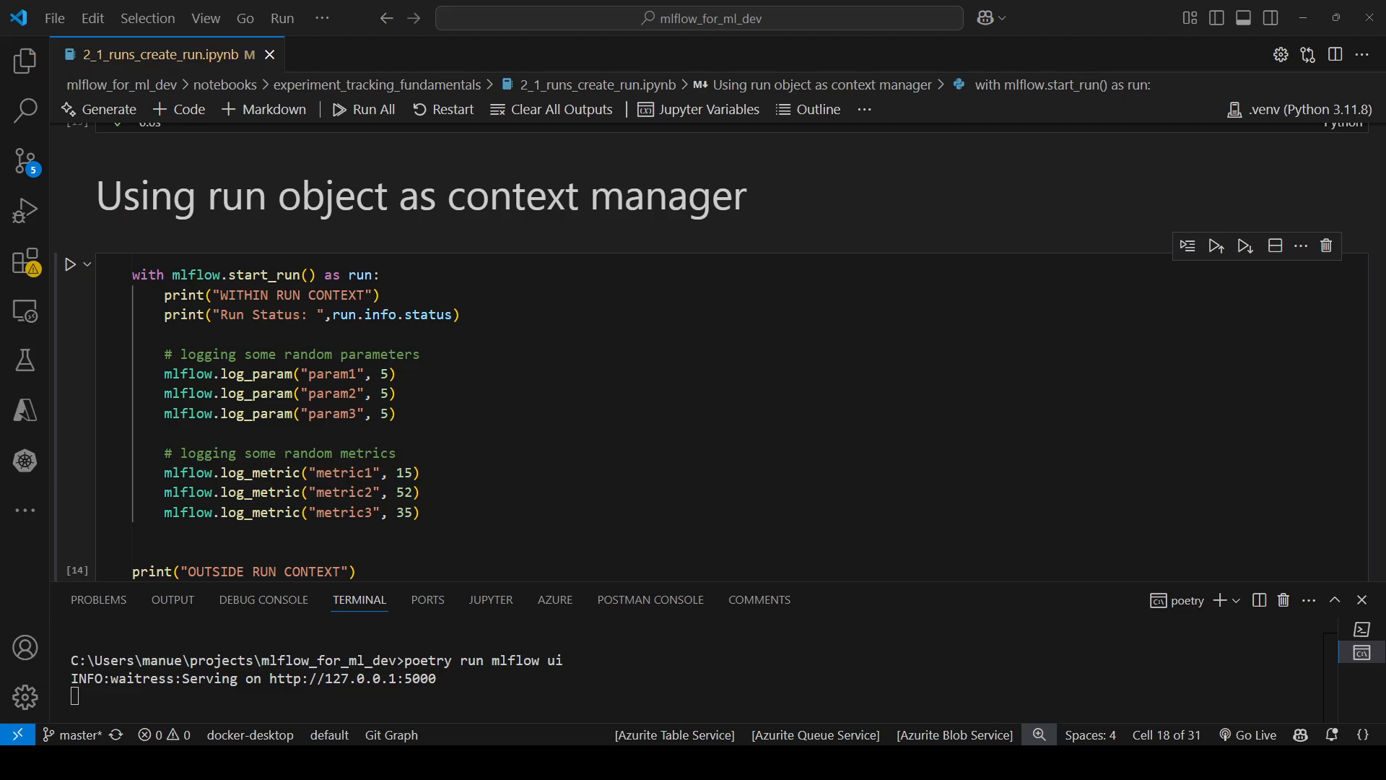
Run the mlflow context-manager cell and highlight the status print and the log_param/log_metric lines.
left_click(444, 471)
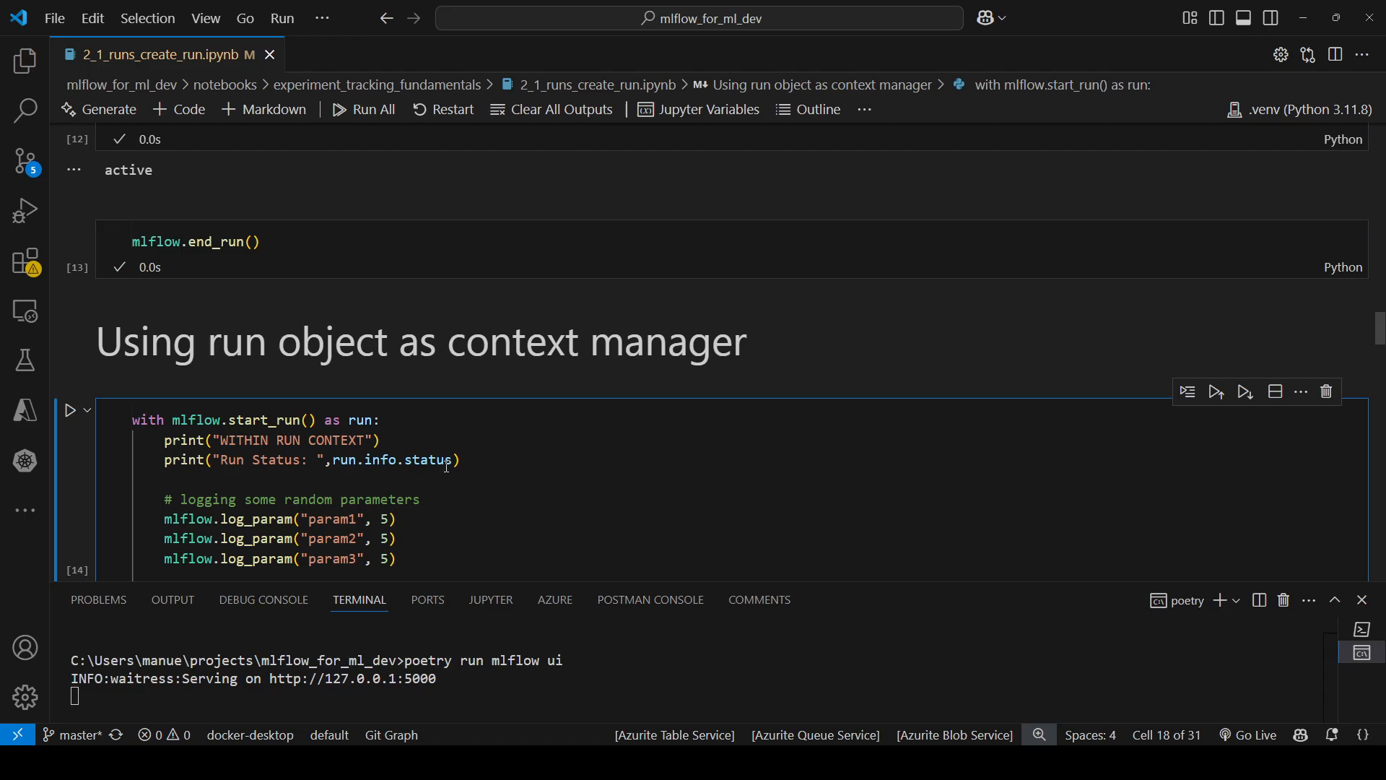
mouse_move(216, 241)
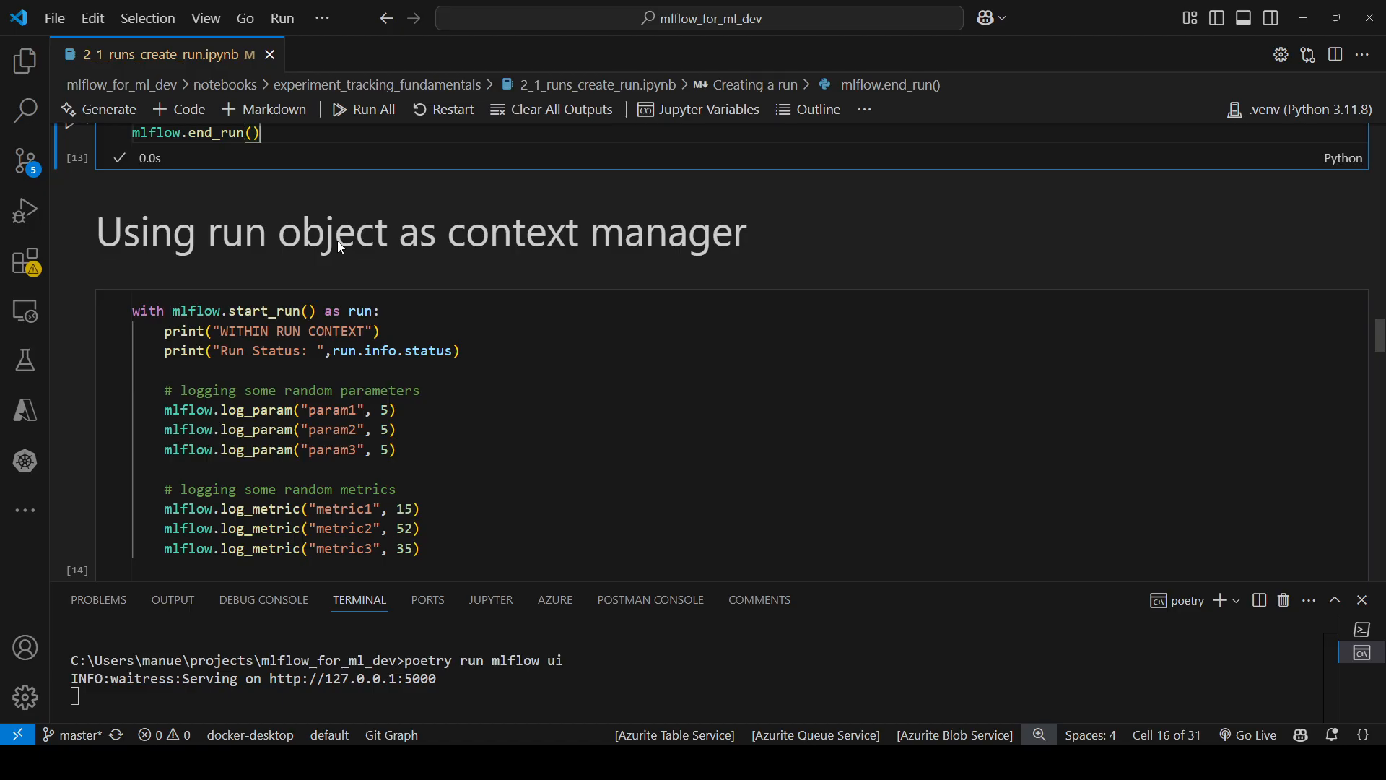
mouse_move(318, 287)
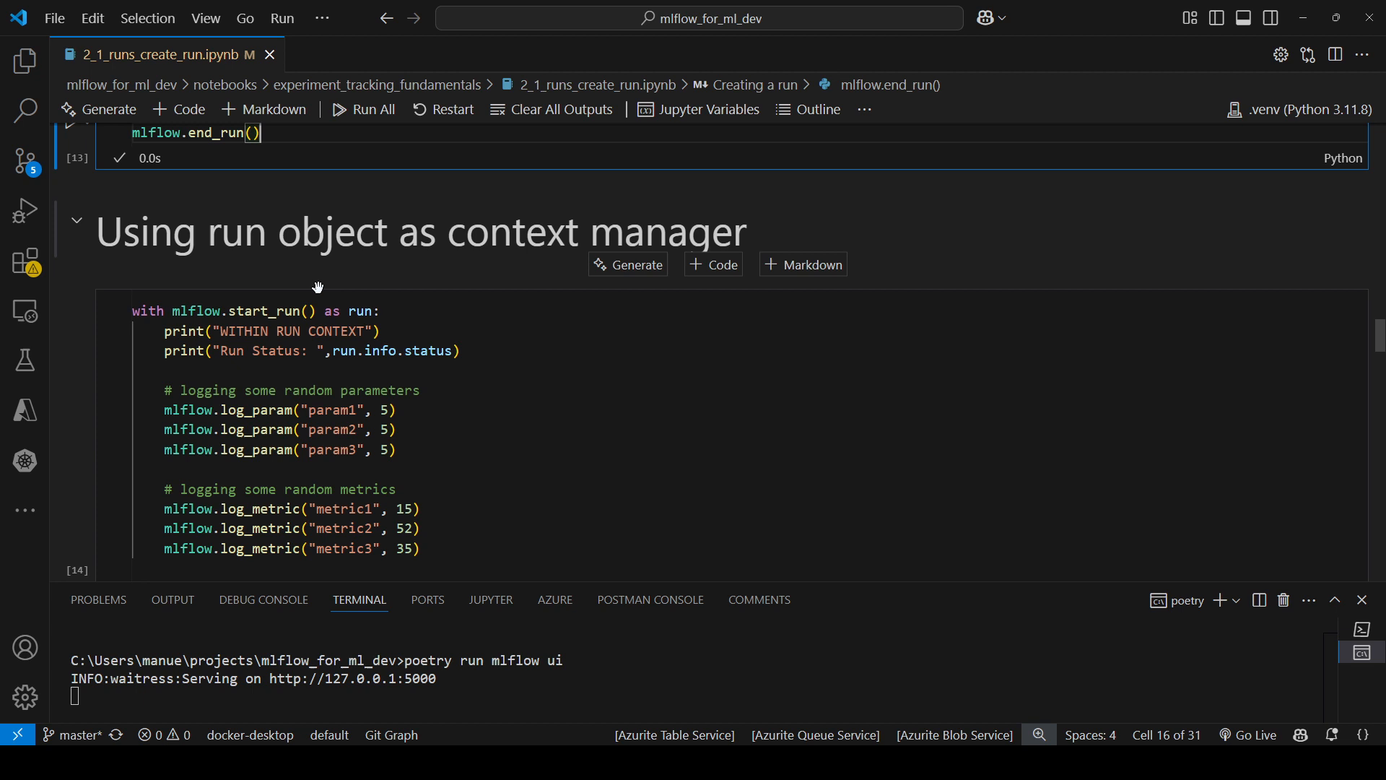
scroll("down", 3)
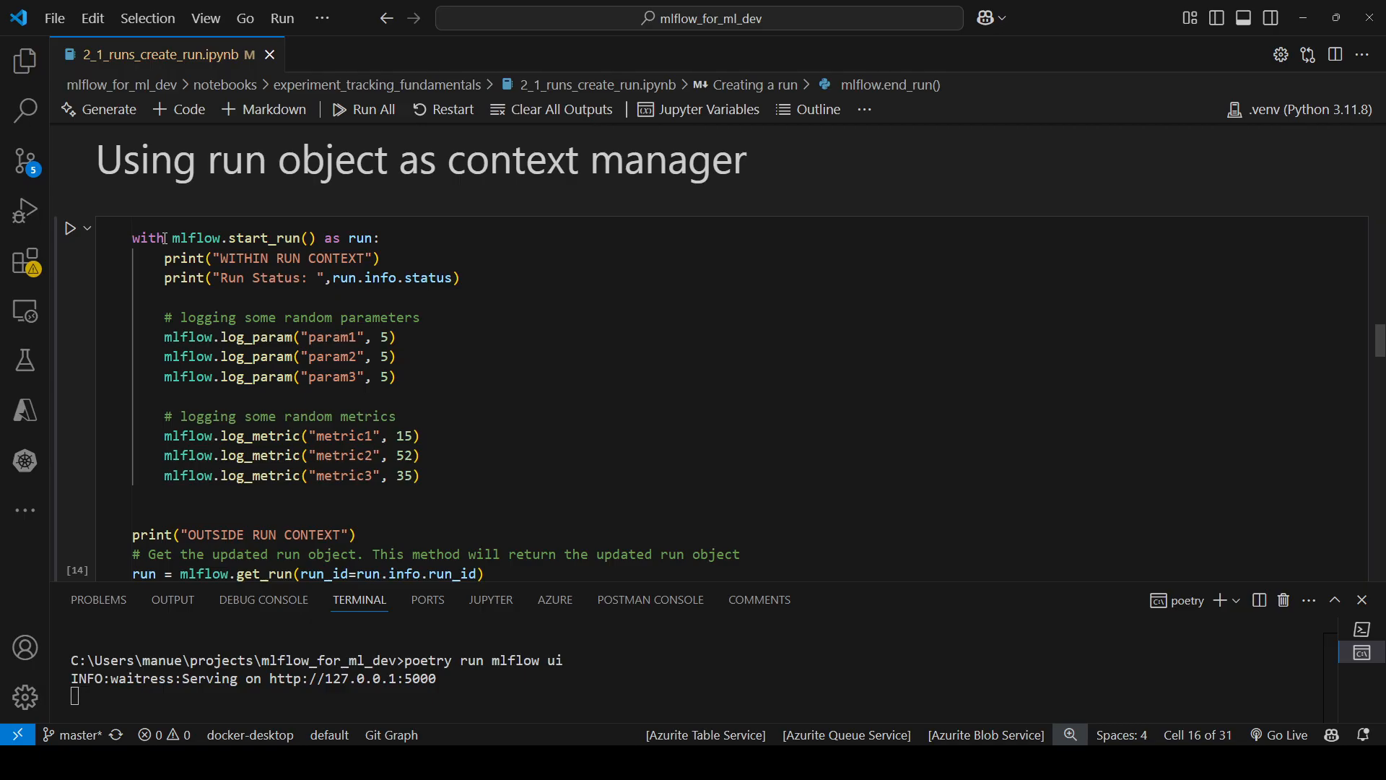
mouse_move(198, 238)
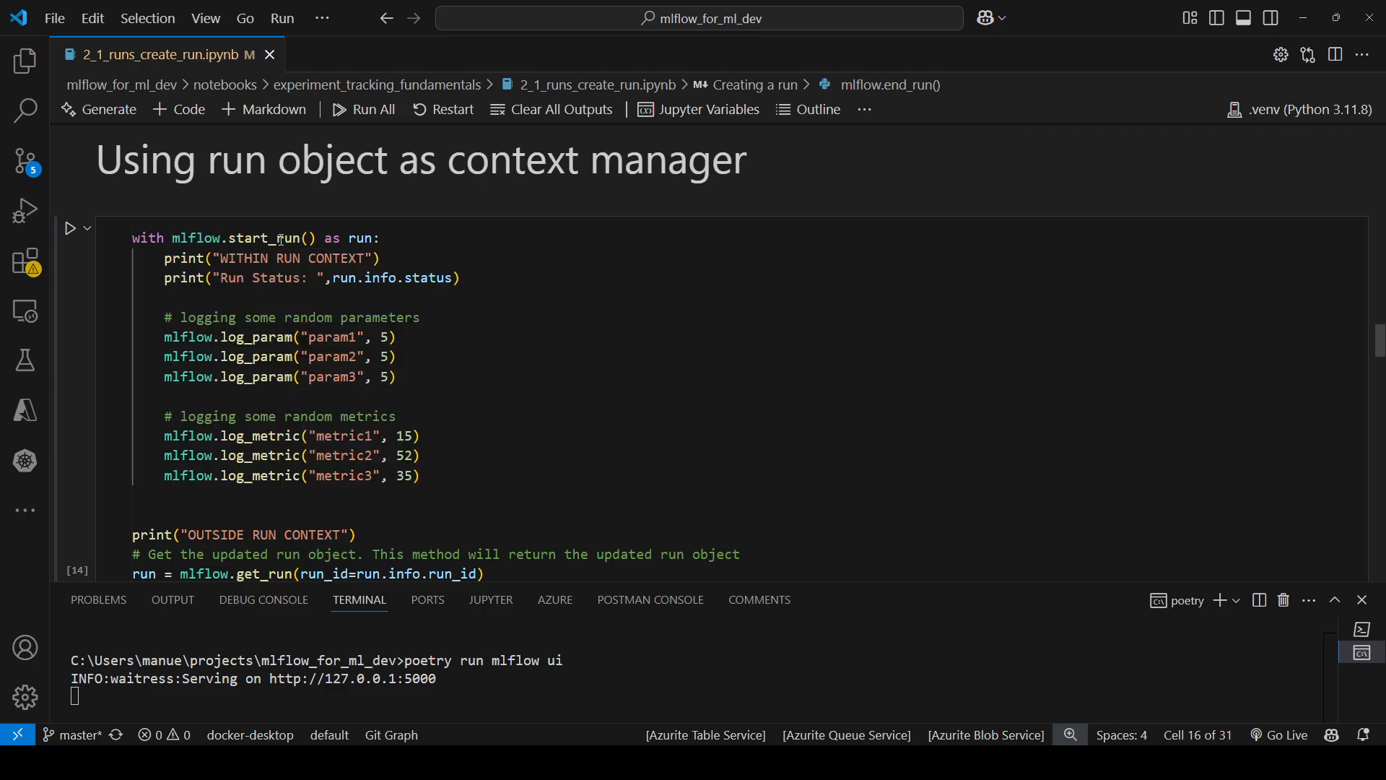
mouse_move(359, 238)
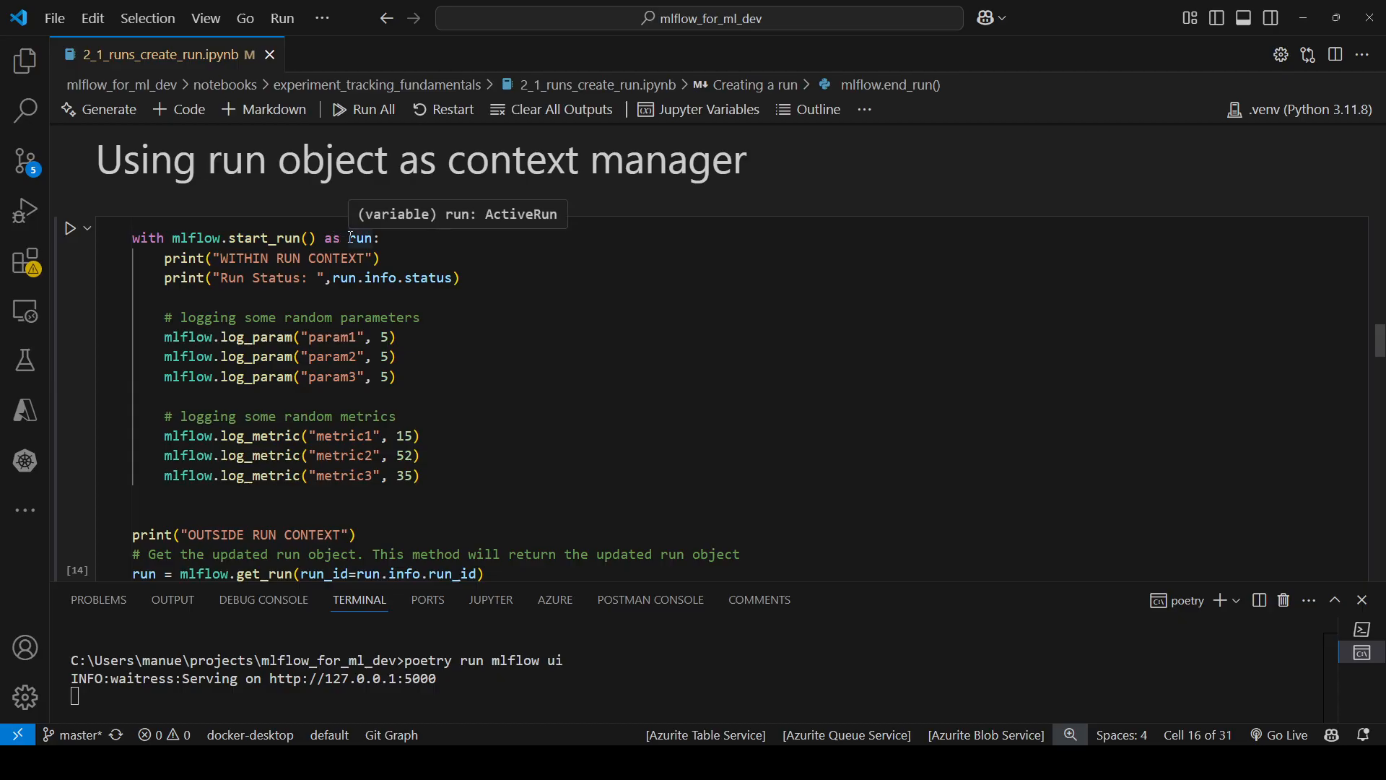
mouse_move(271, 257)
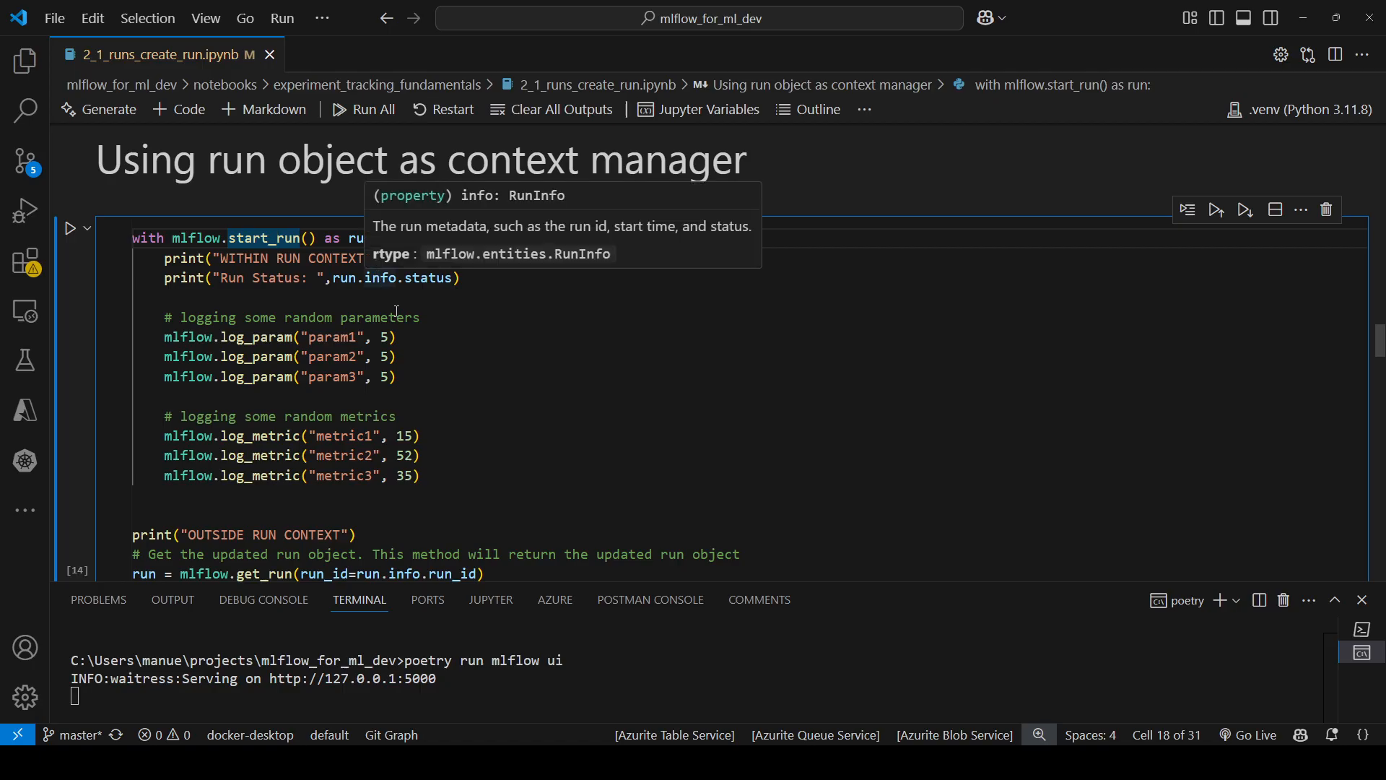
mouse_move(436, 336)
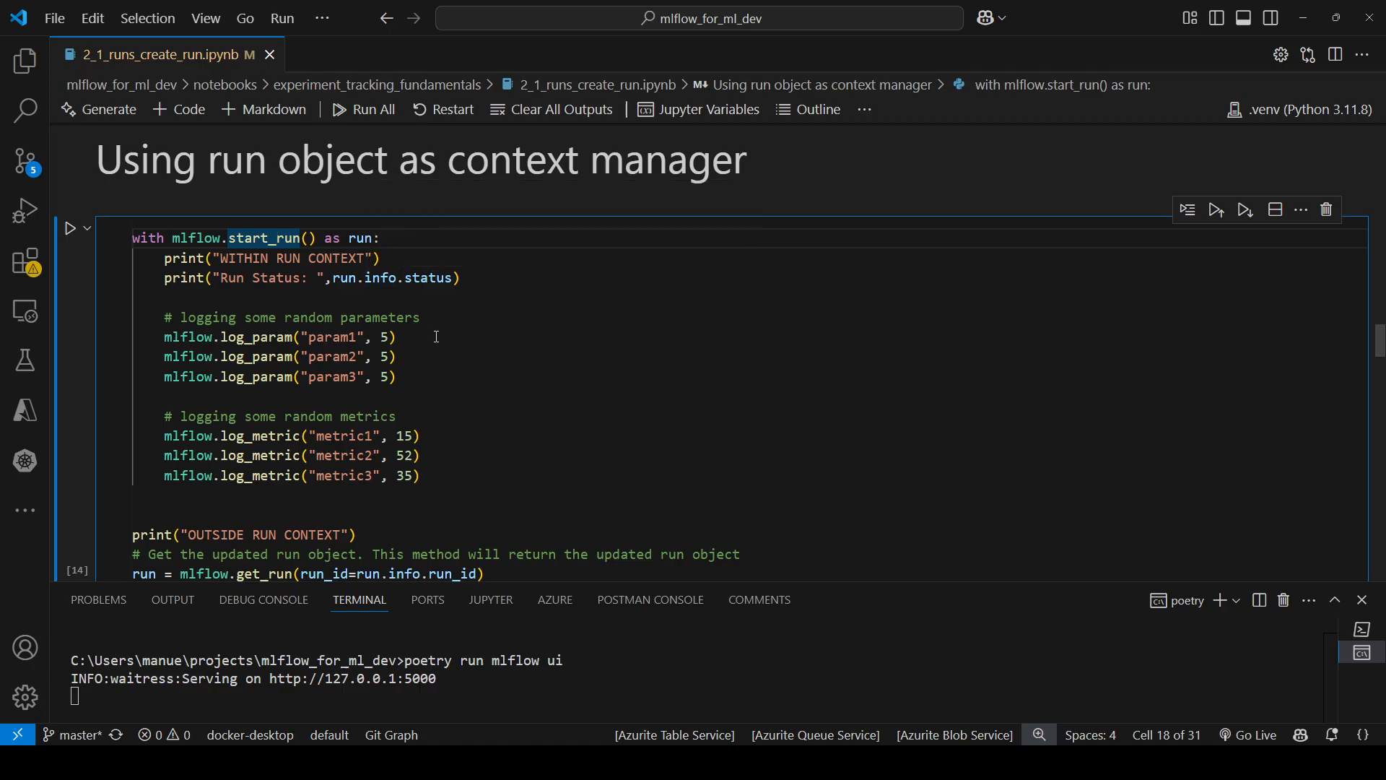
mouse_move(446, 365)
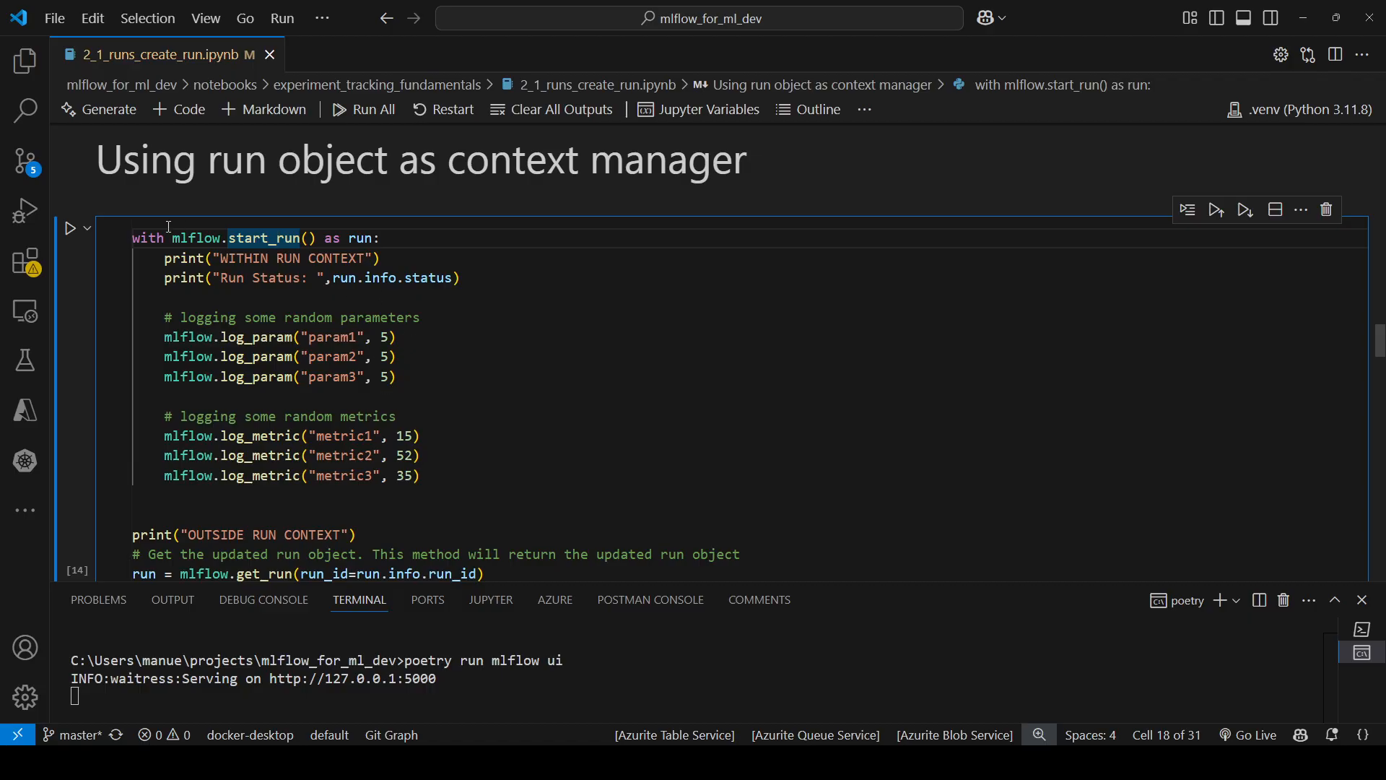
scroll("down", 3)
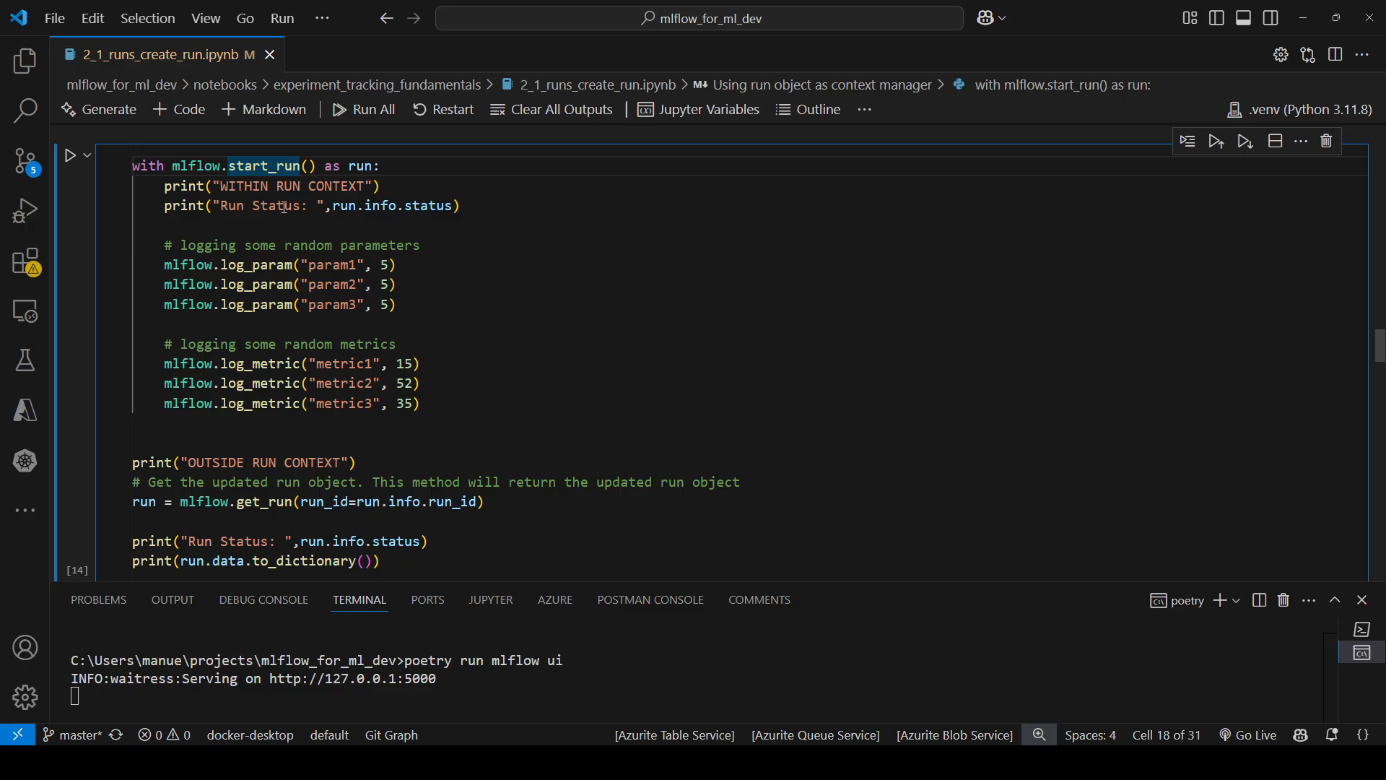
left_click(304, 166)
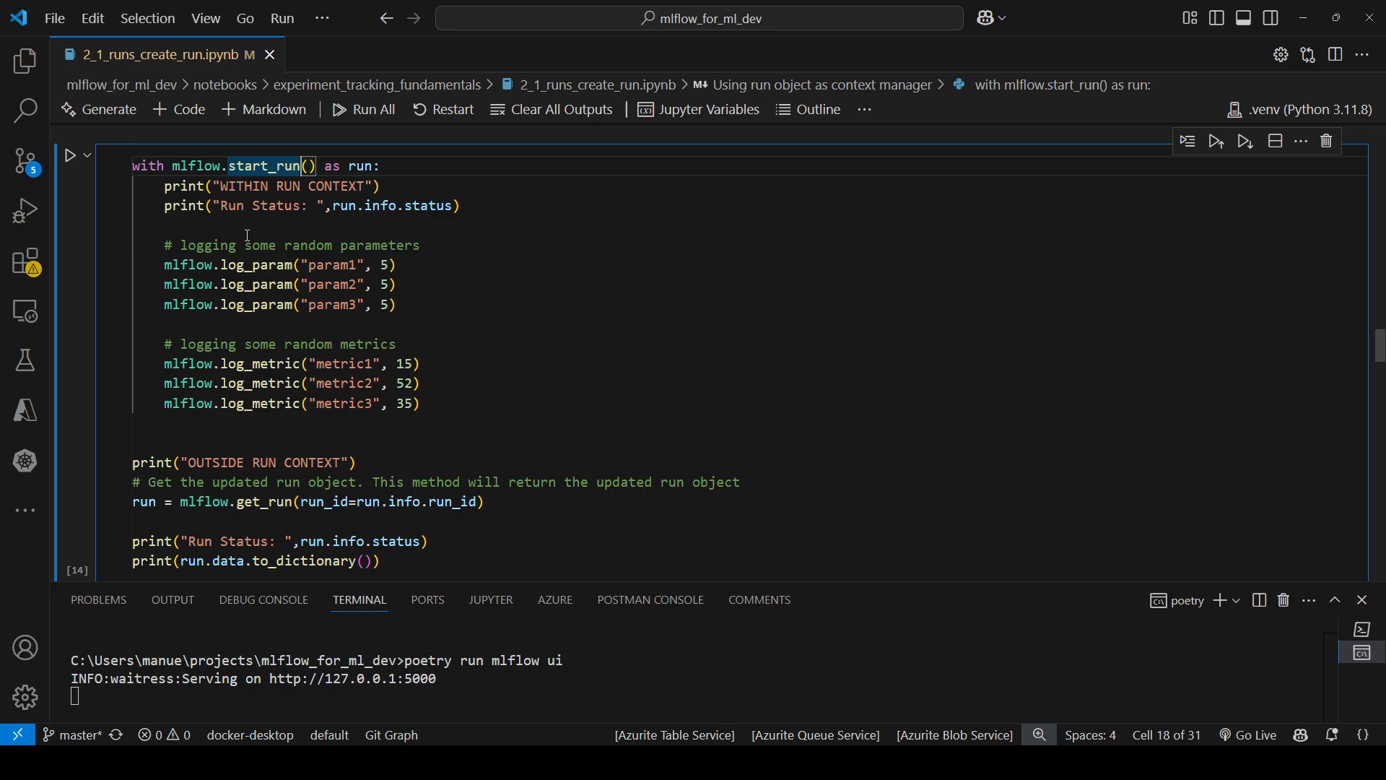
double_click(429, 205)
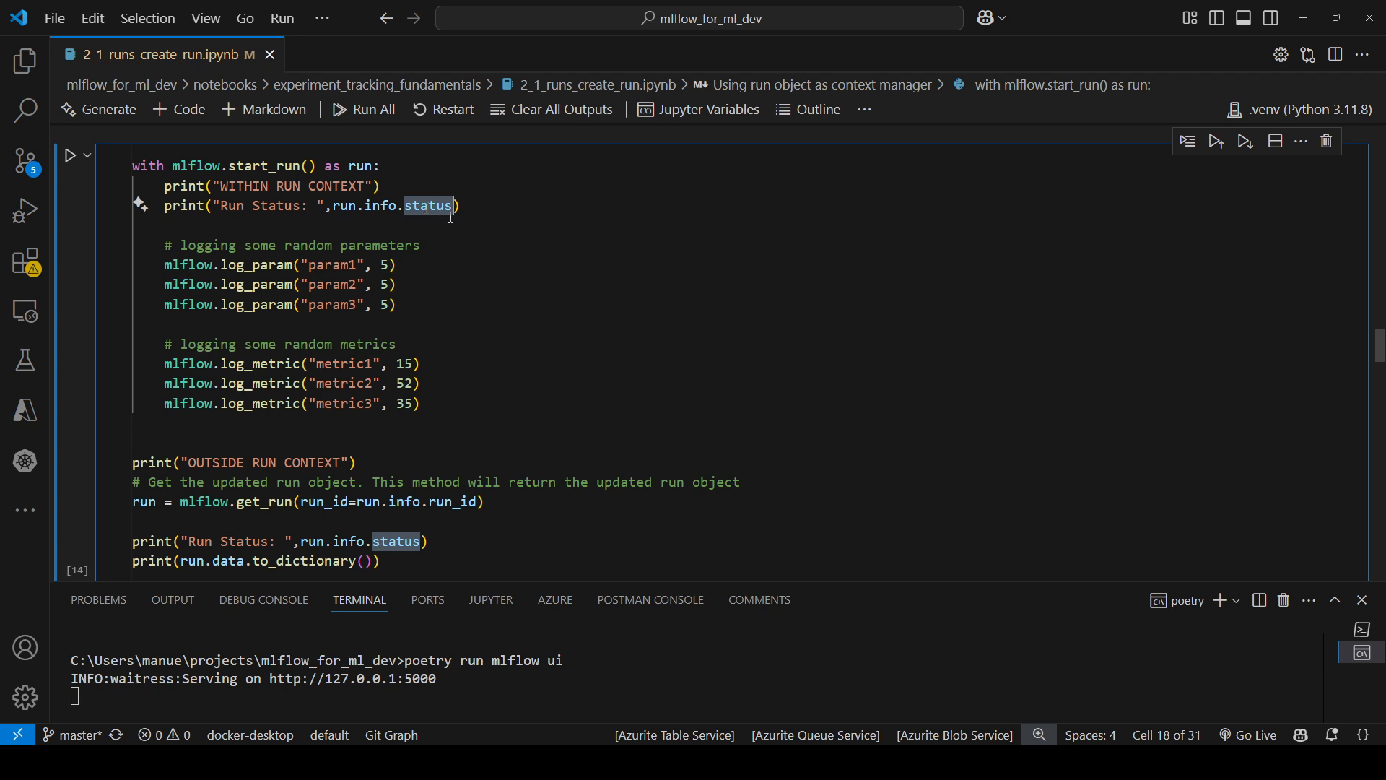
mouse_move(467, 400)
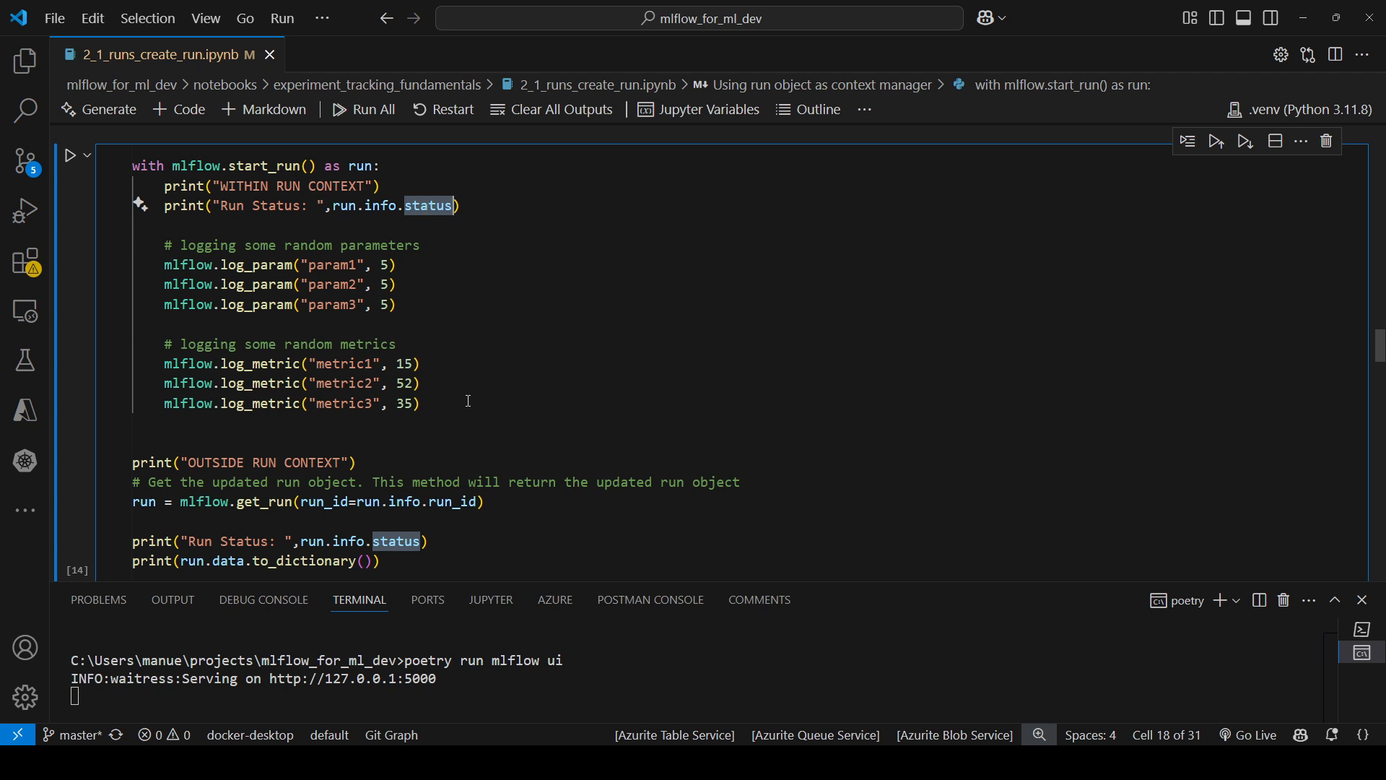
left_click_drag(163, 264, 420, 403)
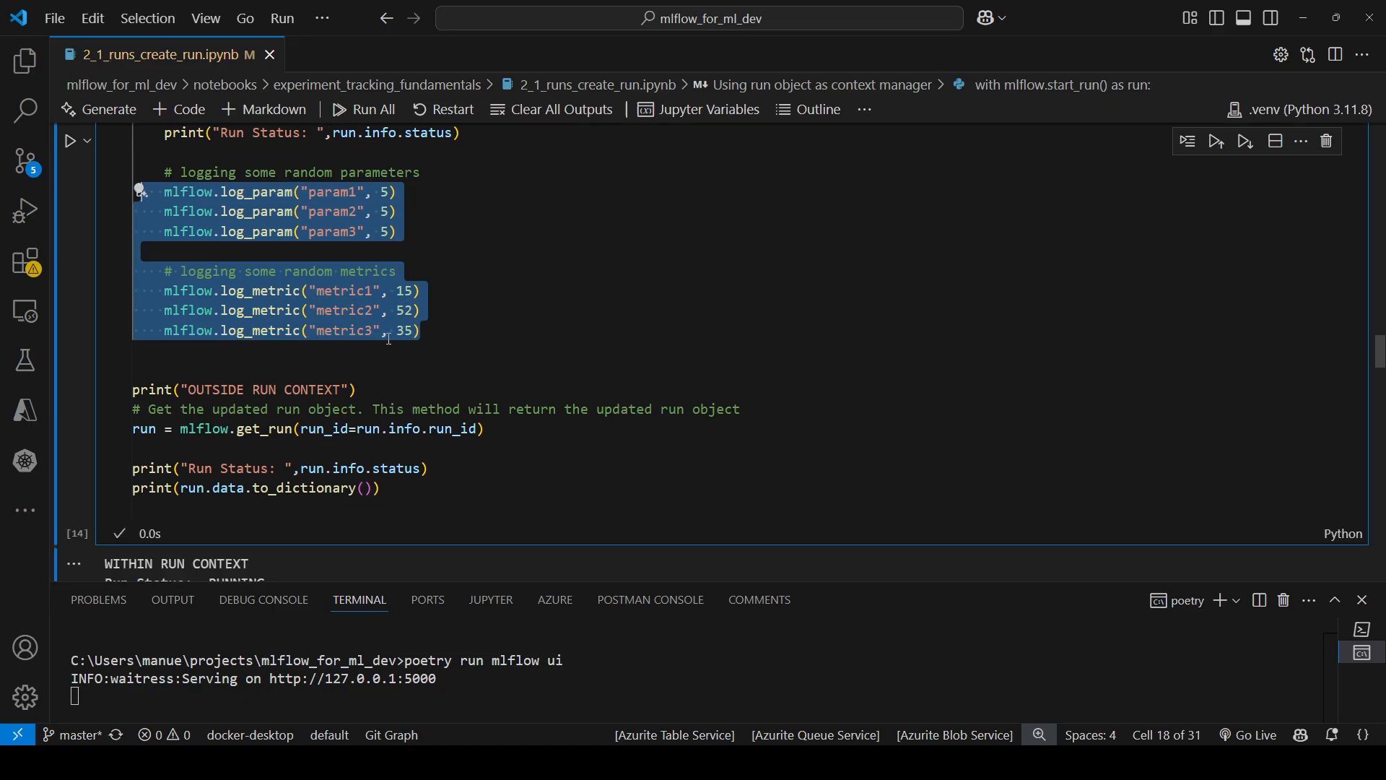
mouse_move(270, 429)
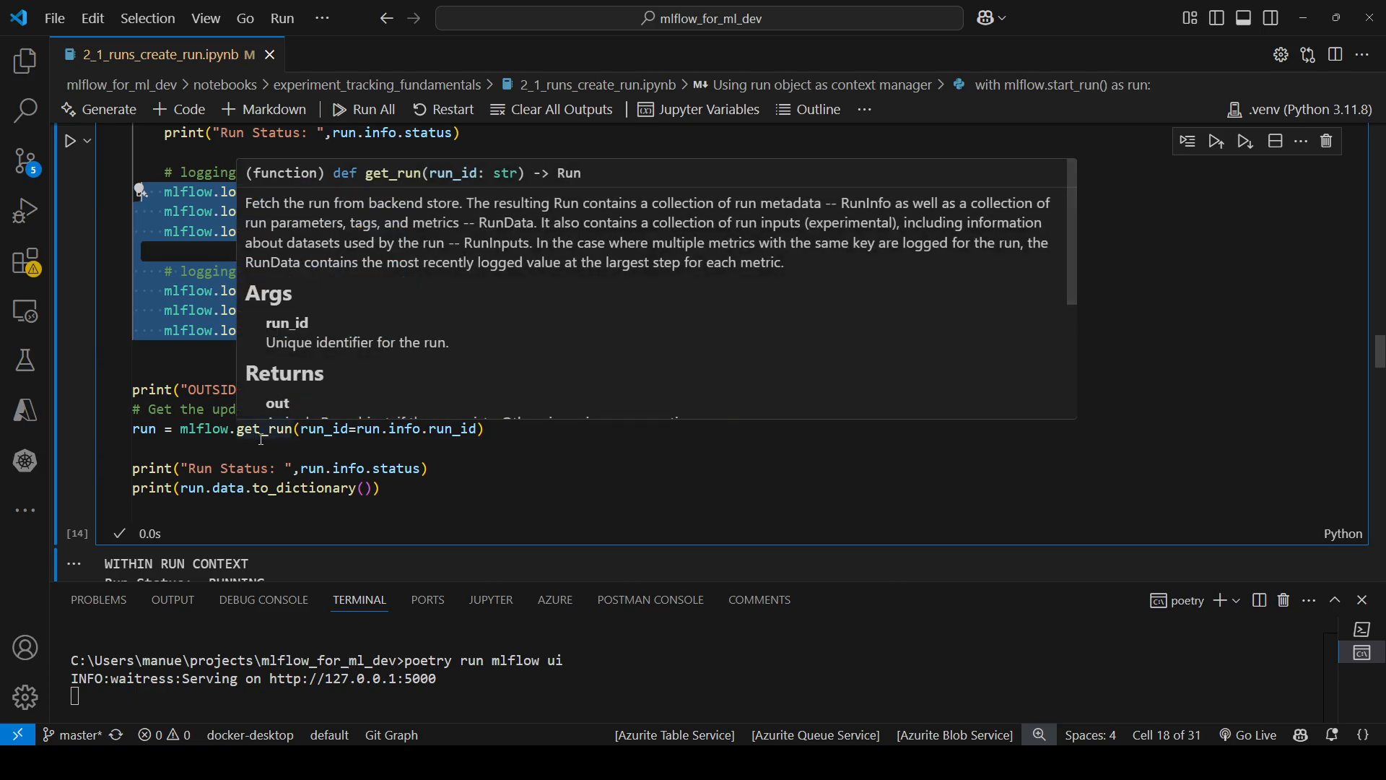